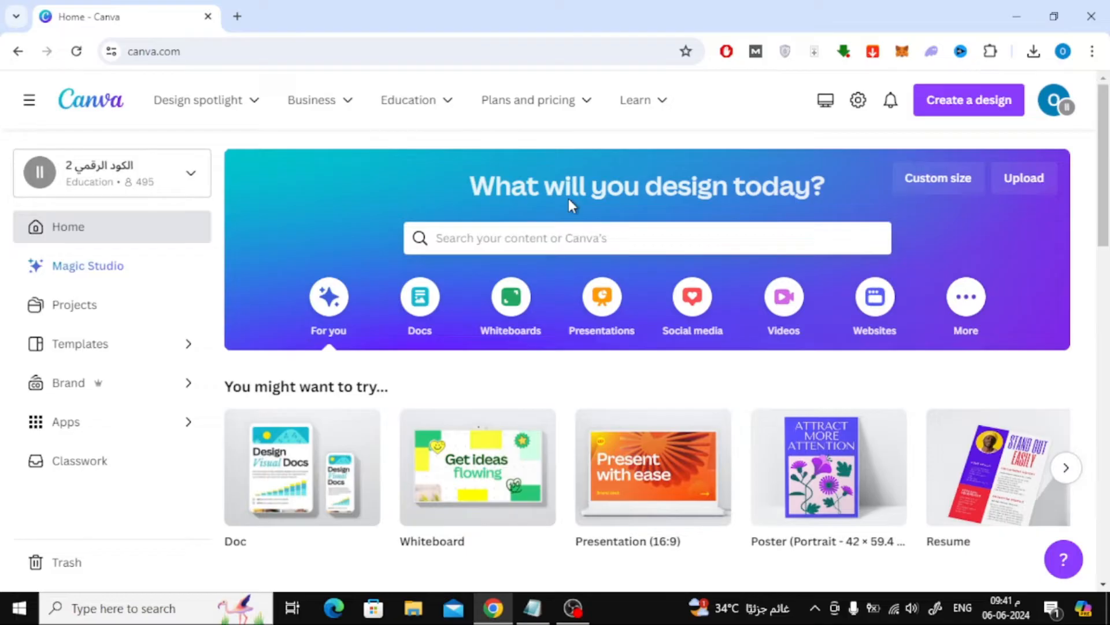
Search Canva for 'signature logos' templates
text(signature logos)
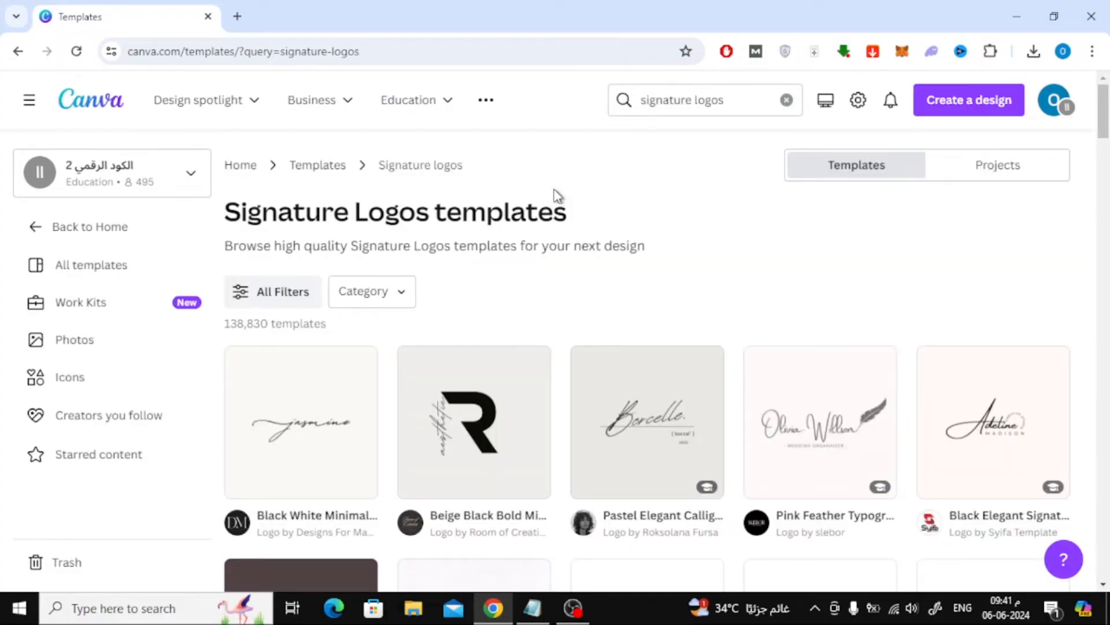
mouse_move(1103, 292)
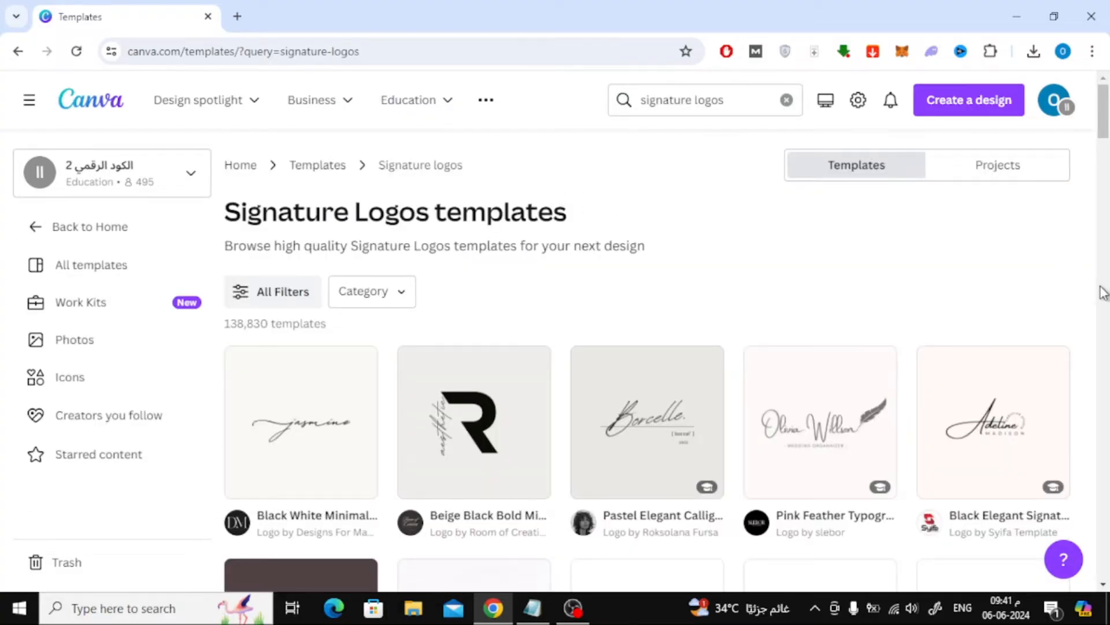
scroll(down, 3)
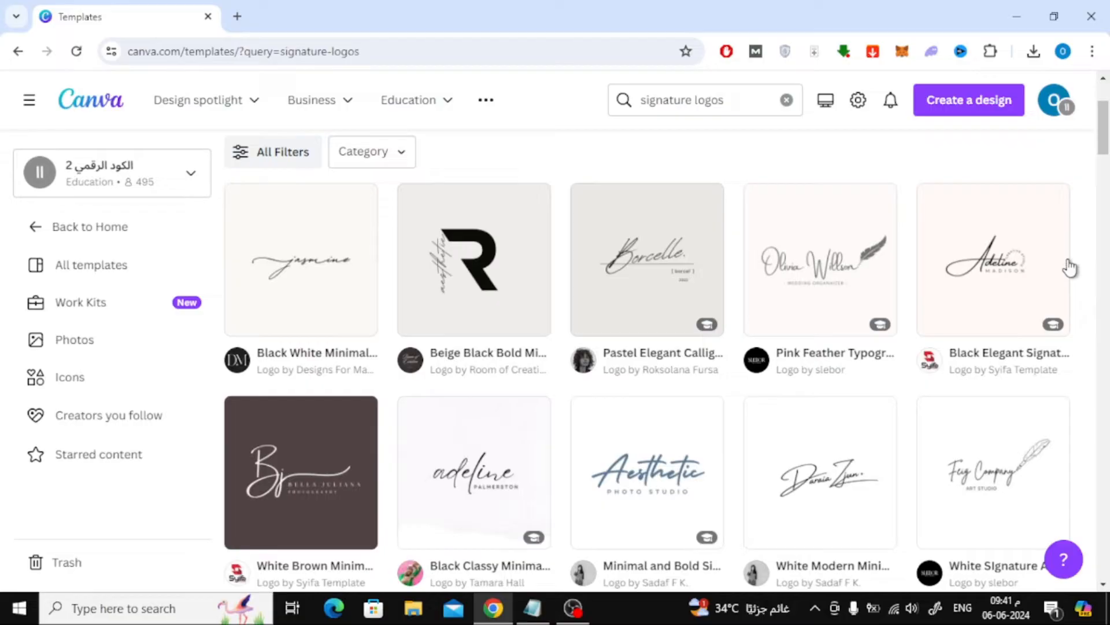
scroll(down, 3)
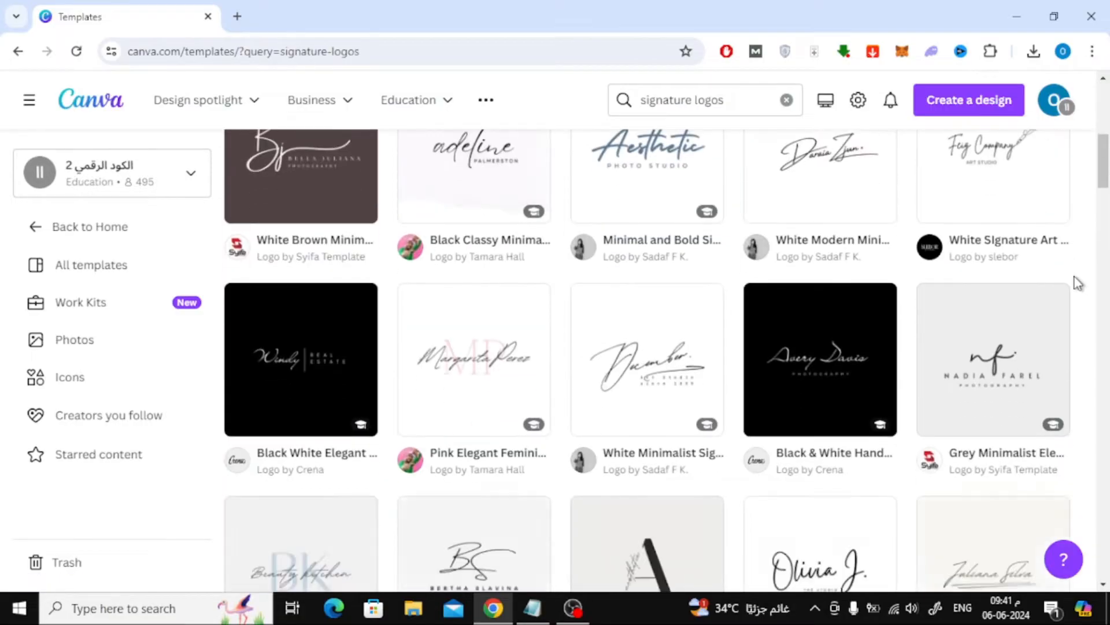
scroll(down, 3)
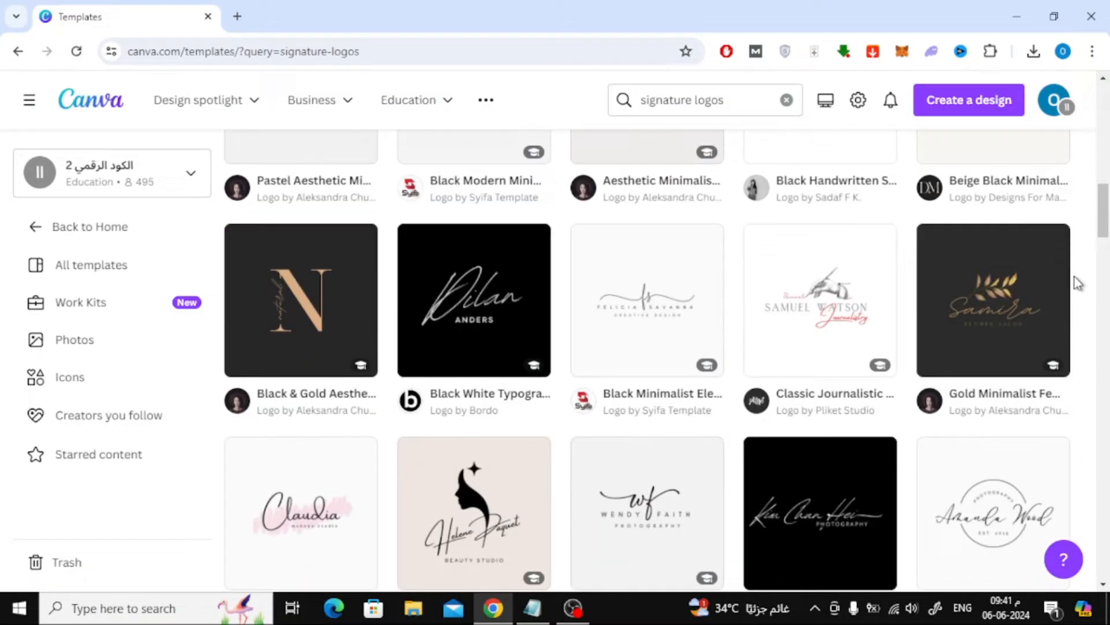
scroll(down, 3)
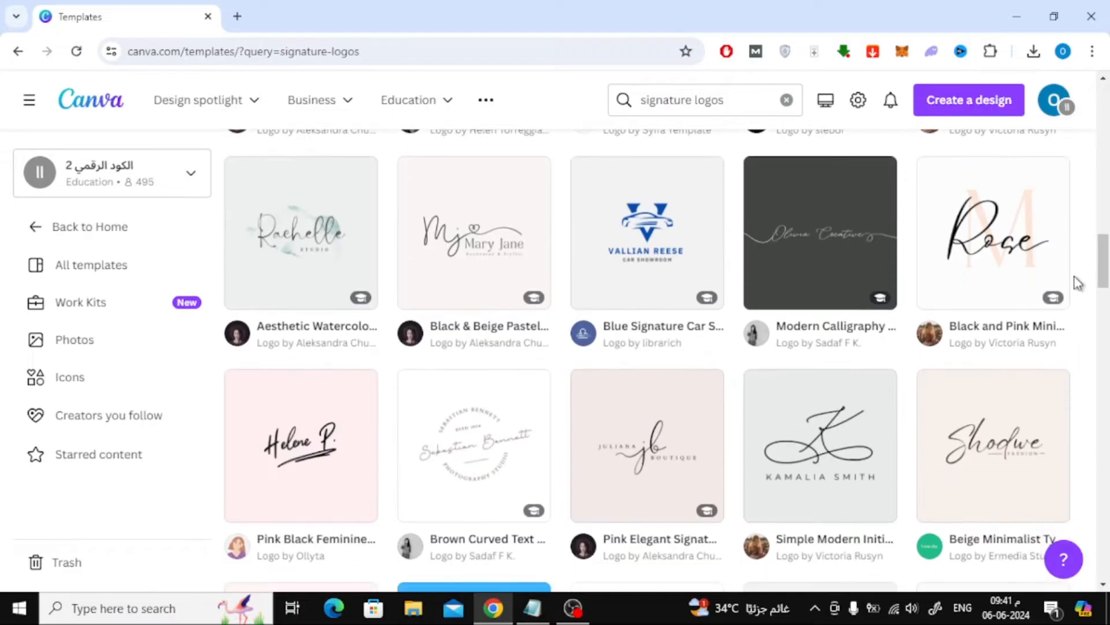
scroll(down, 3)
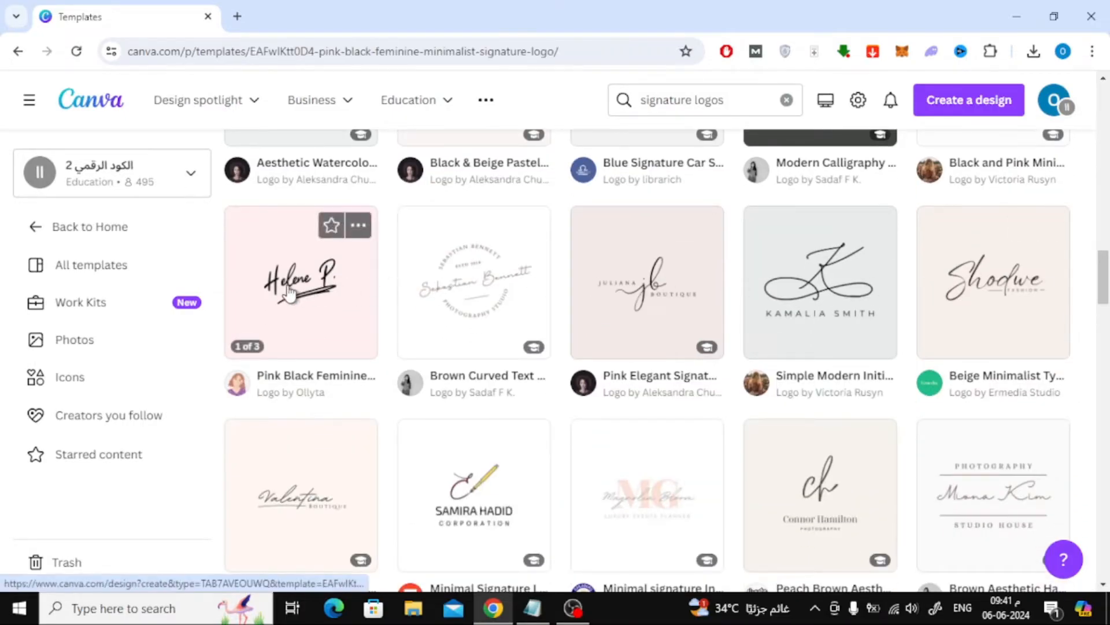
Preview the Helene P. signature logo template and start customizing it
click(300, 282)
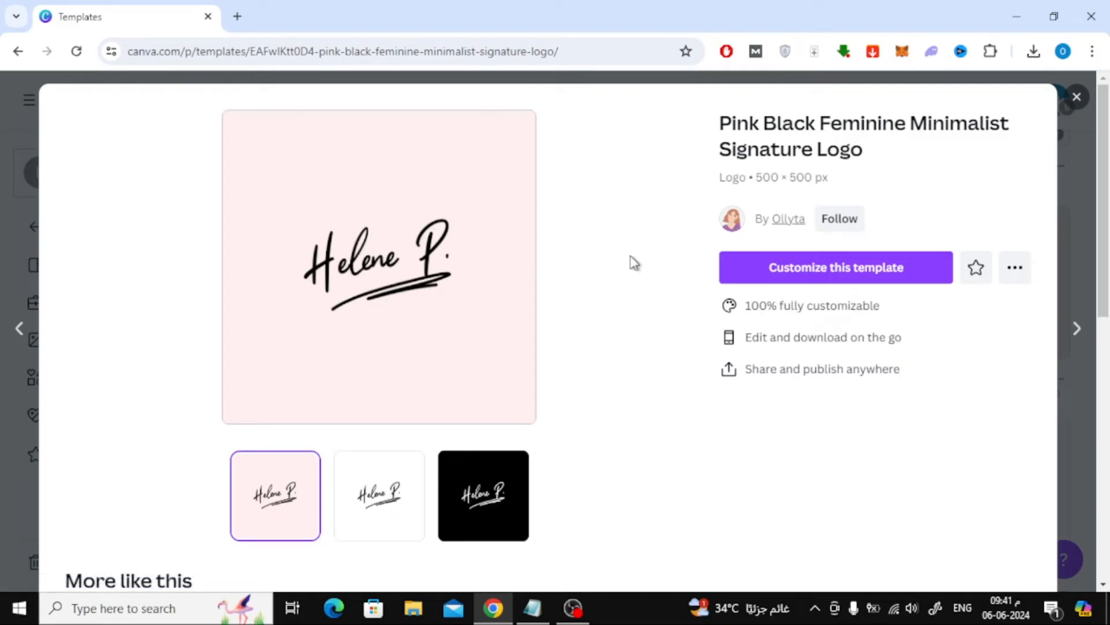
click(835, 267)
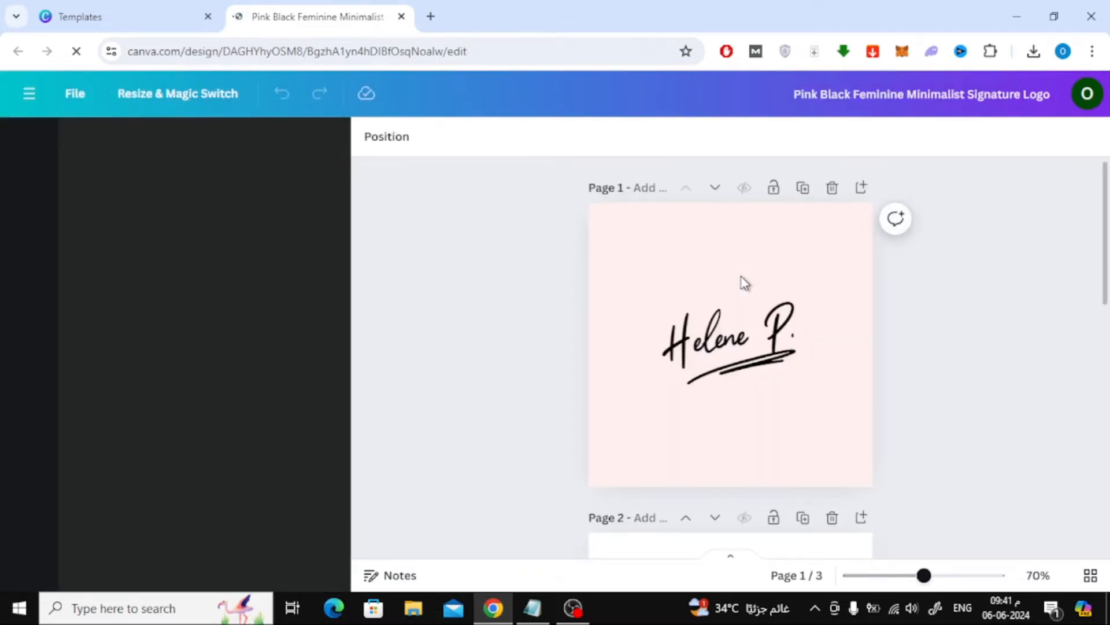
Delete the black third page and pink first page, keeping the white one
click(28, 145)
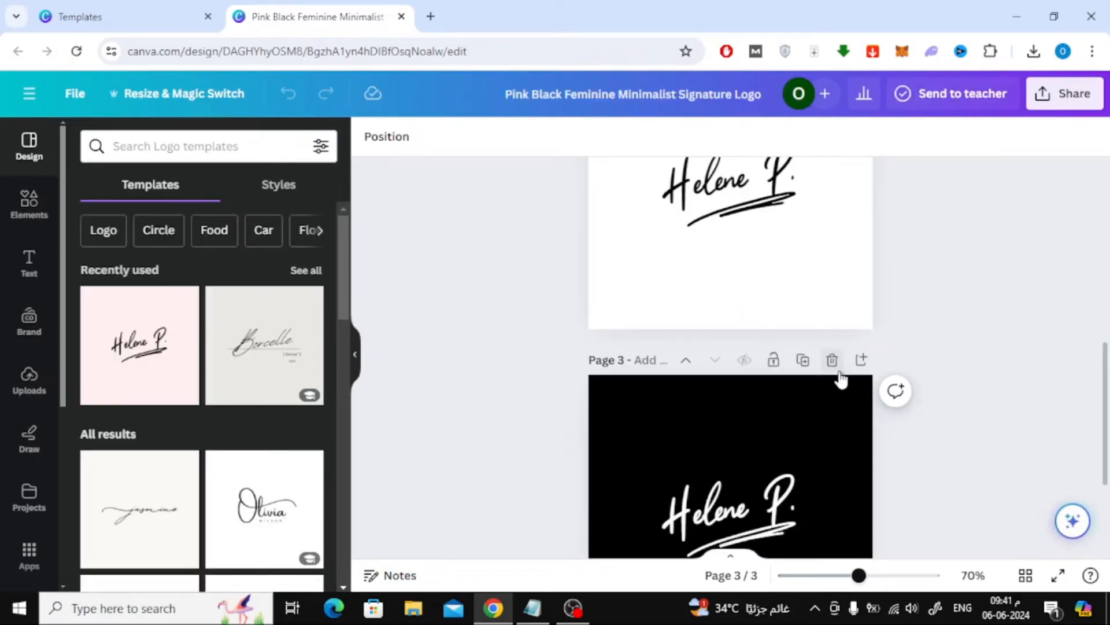
click(832, 360)
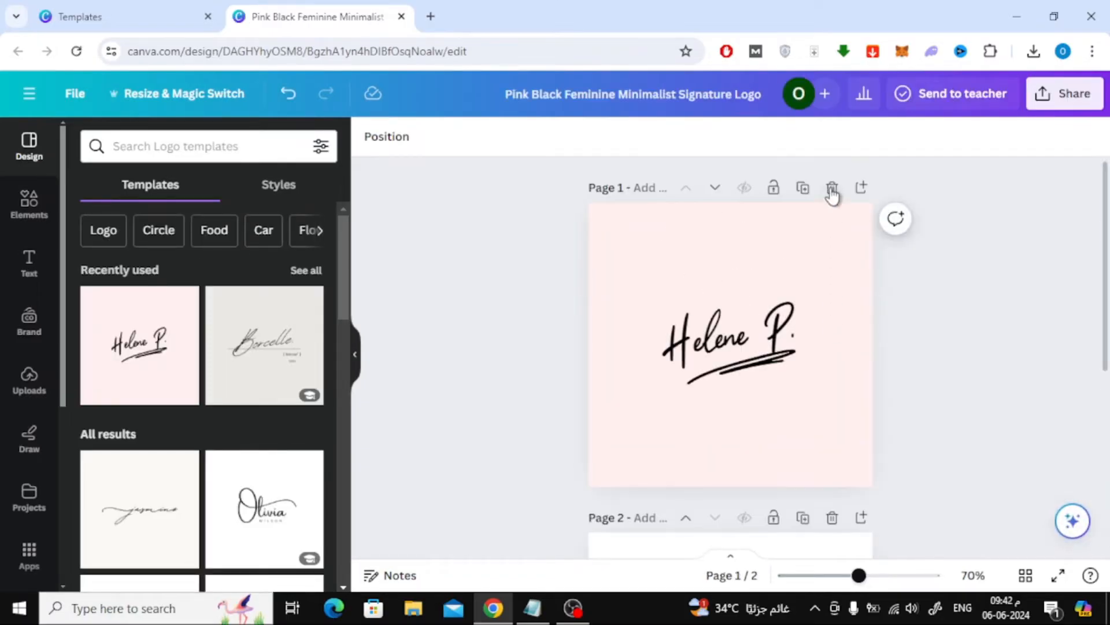
click(832, 187)
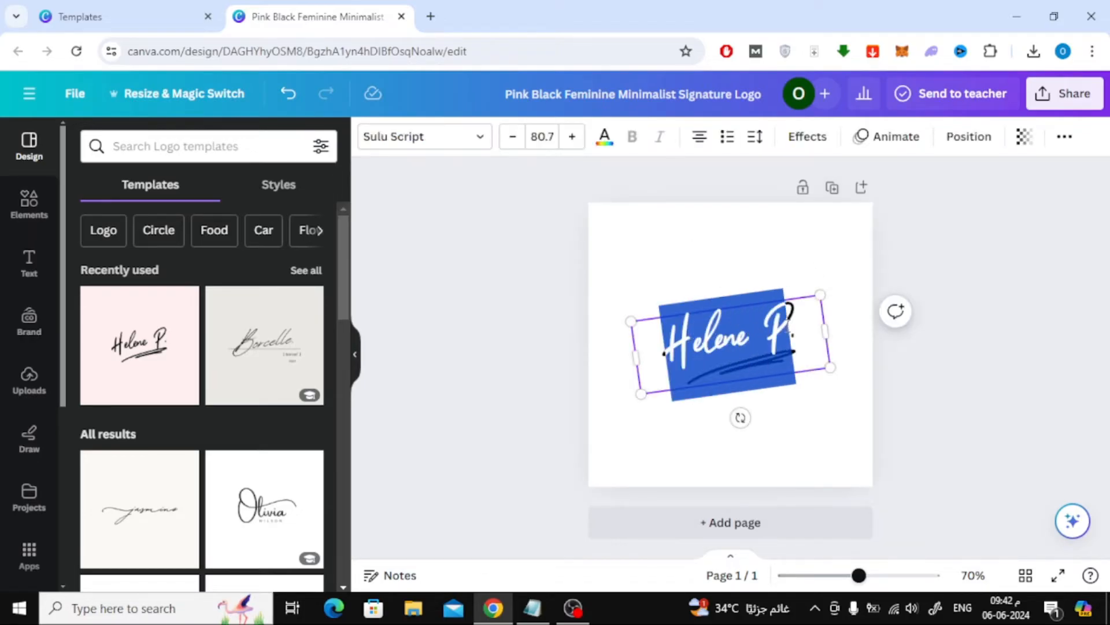
Change the signature text to 'Omar zr', enlarge it, and lengthen the underline swoosh
click(797, 322)
text(O)
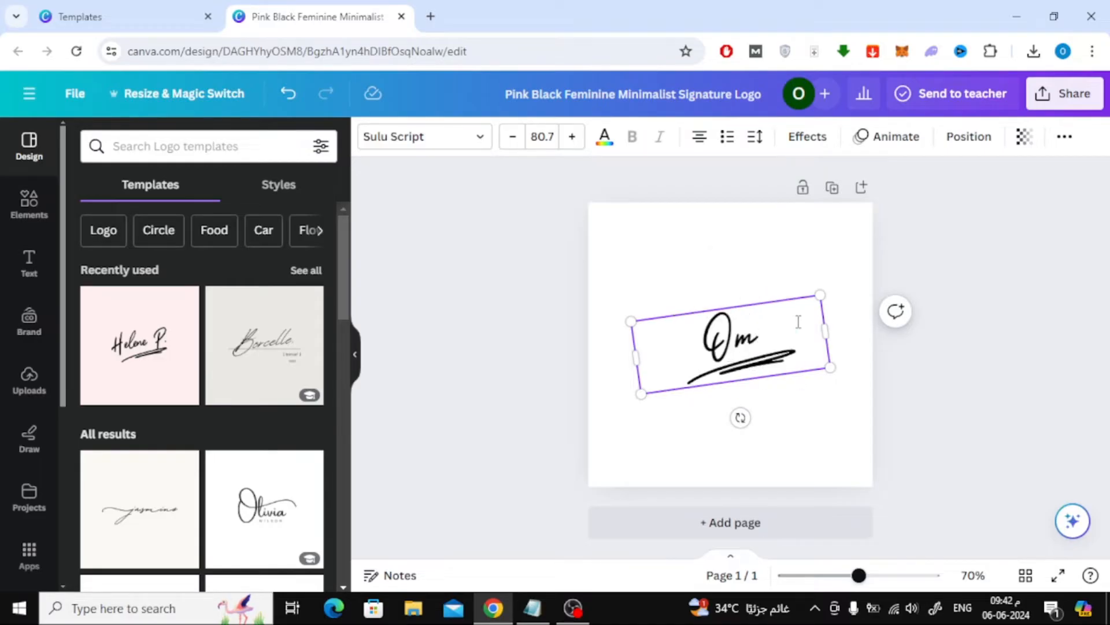
text(mar zr)
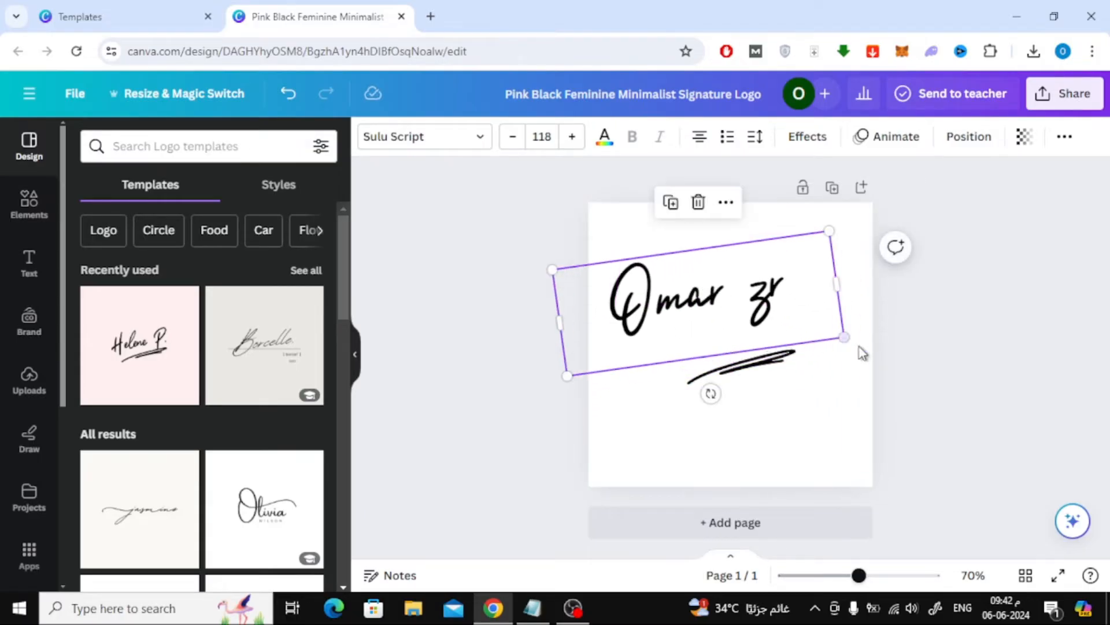
click(768, 414)
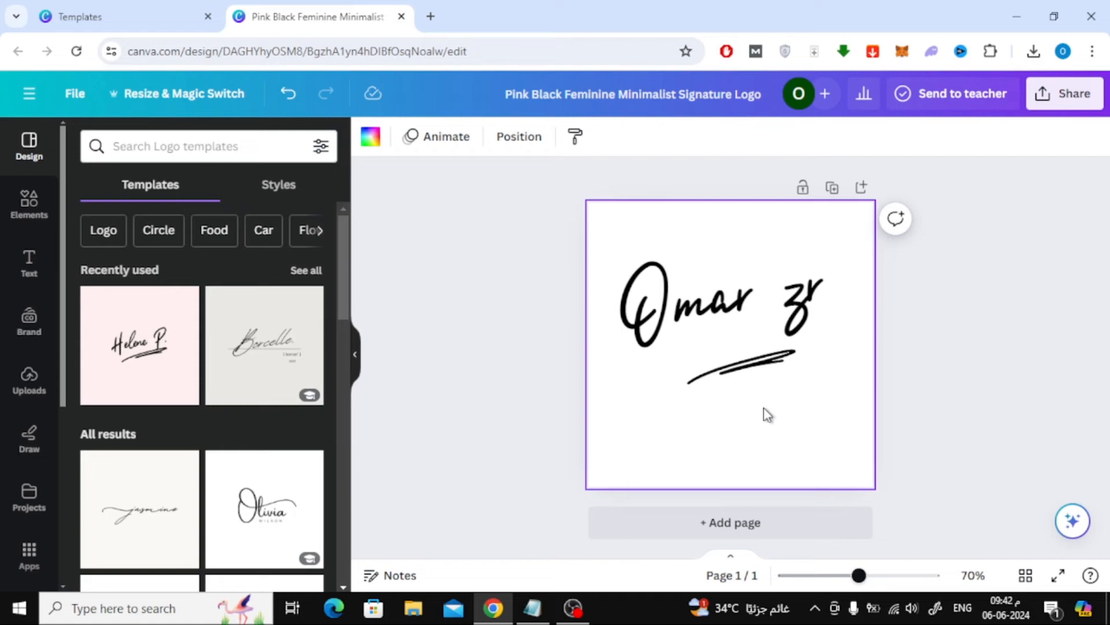
click(737, 360)
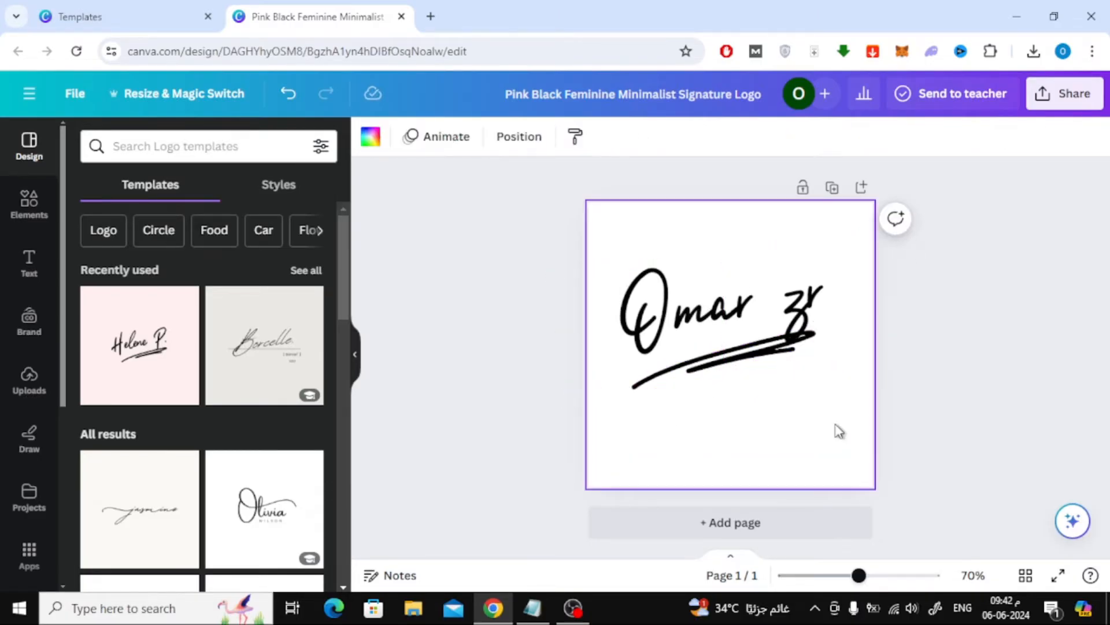
click(971, 187)
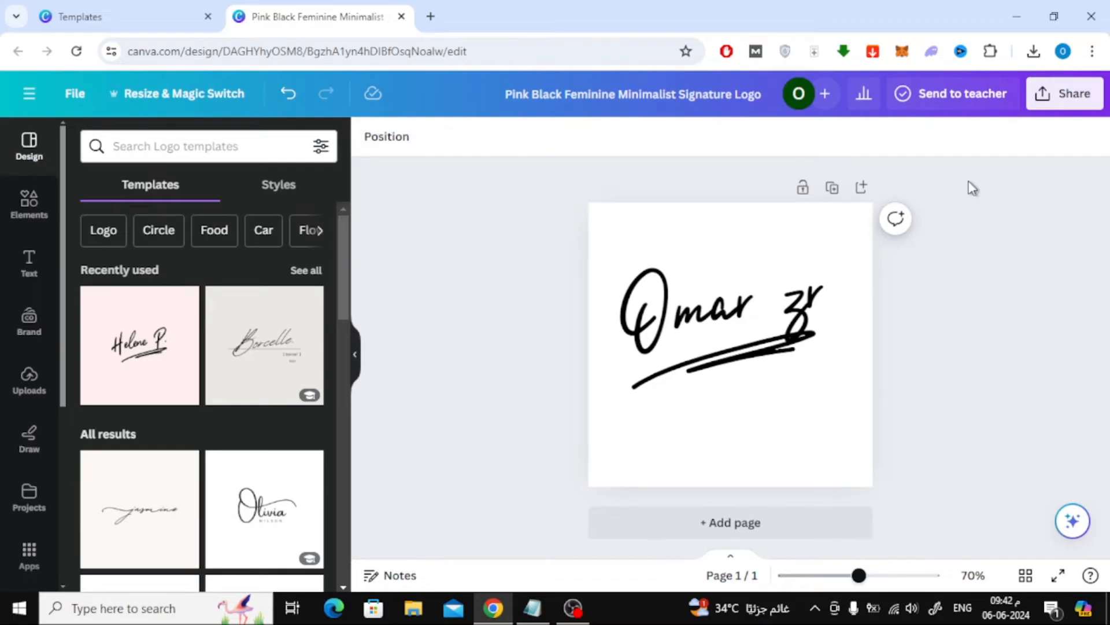
Download a transparent-background PNG, then delete the signature text and underline swoosh
click(1064, 93)
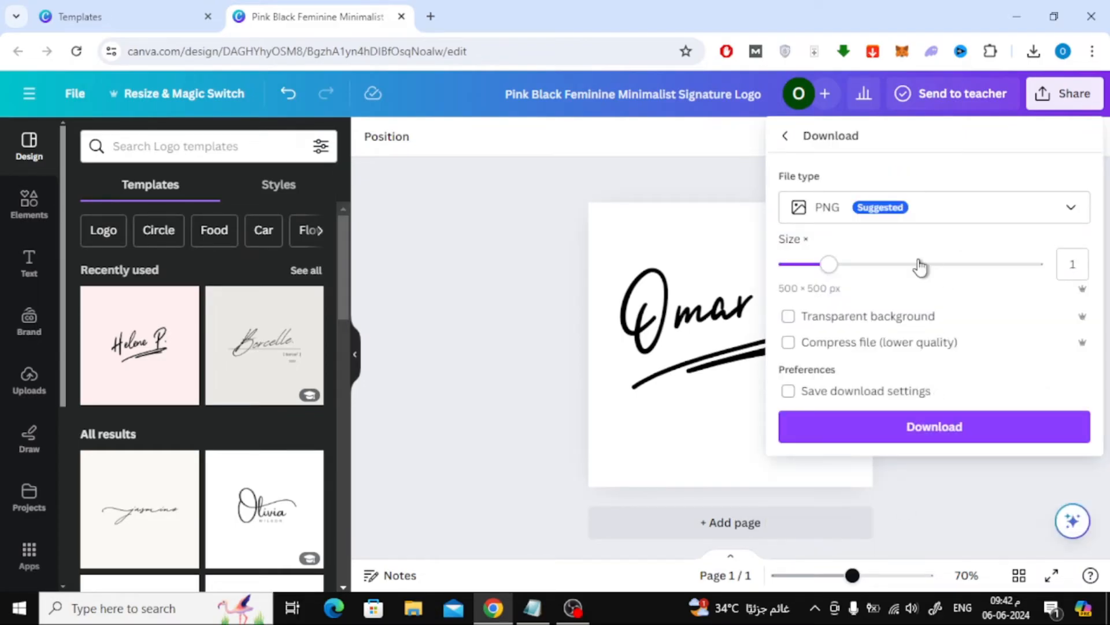
click(788, 316)
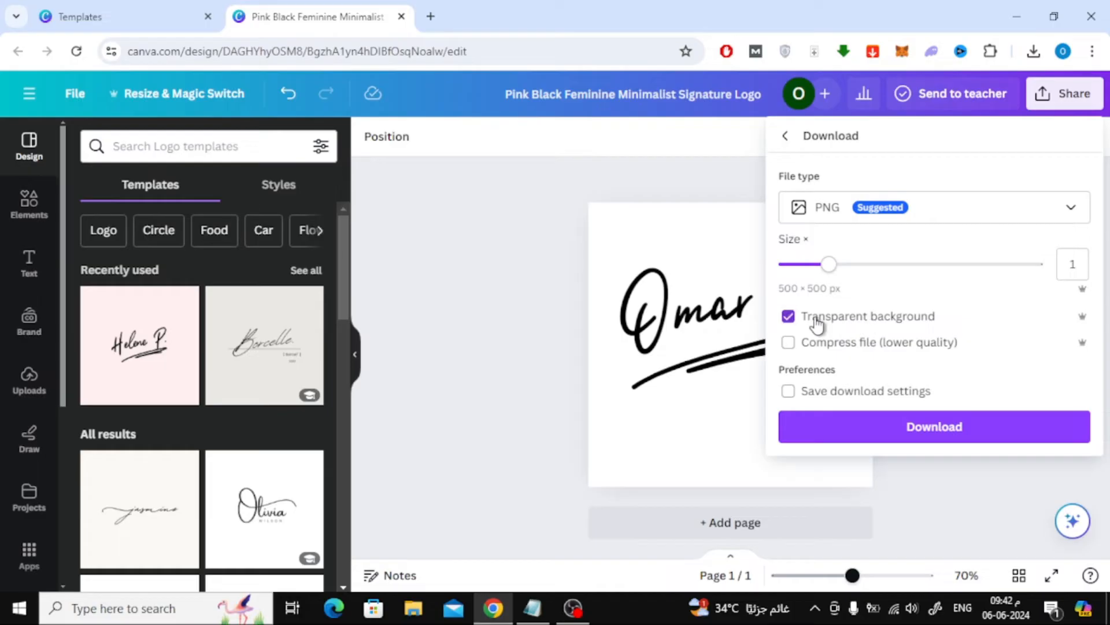
mouse_move(865, 326)
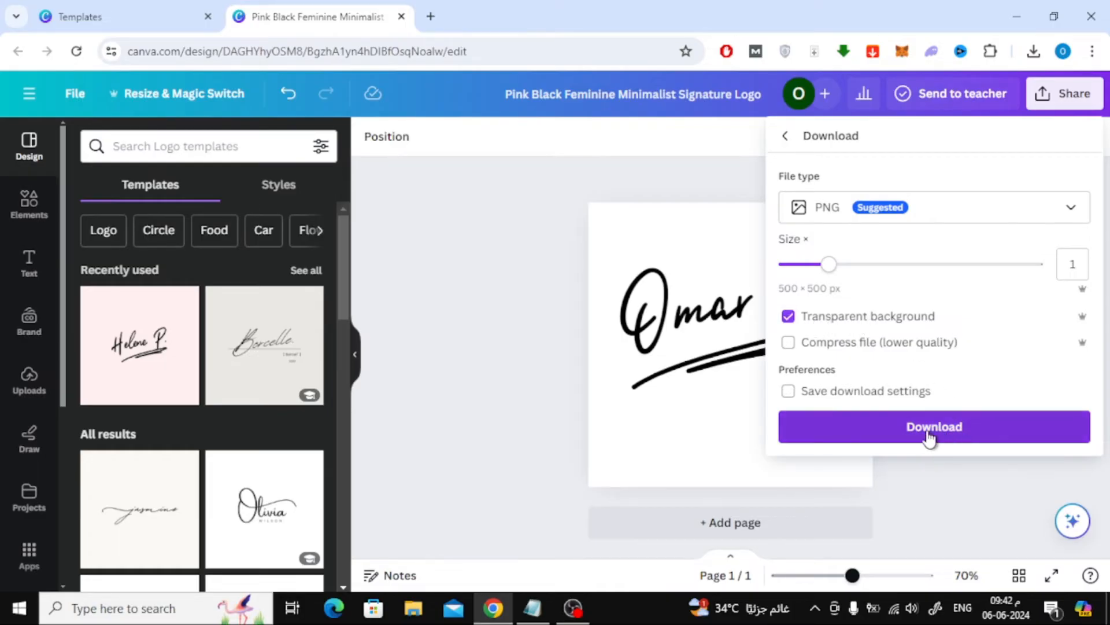
mouse_move(830, 316)
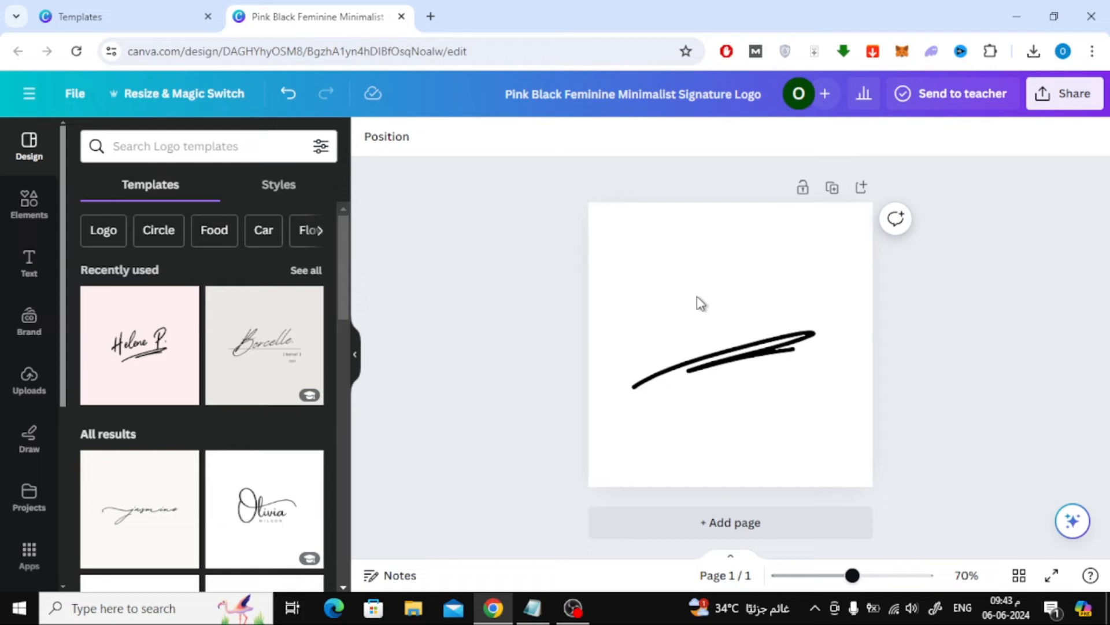
click(722, 361)
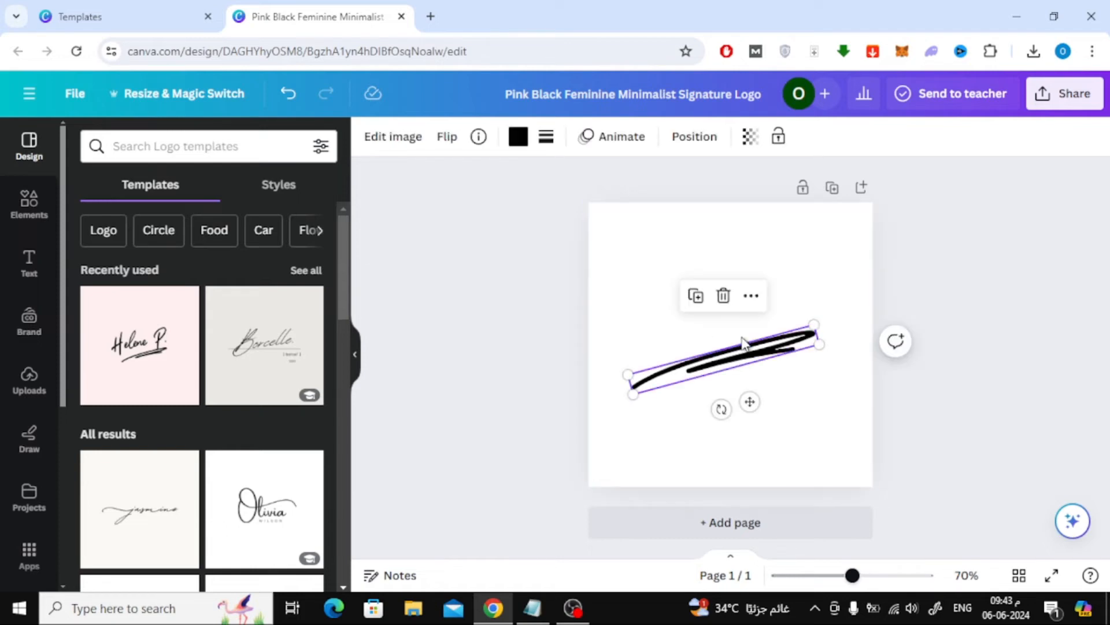
click(723, 296)
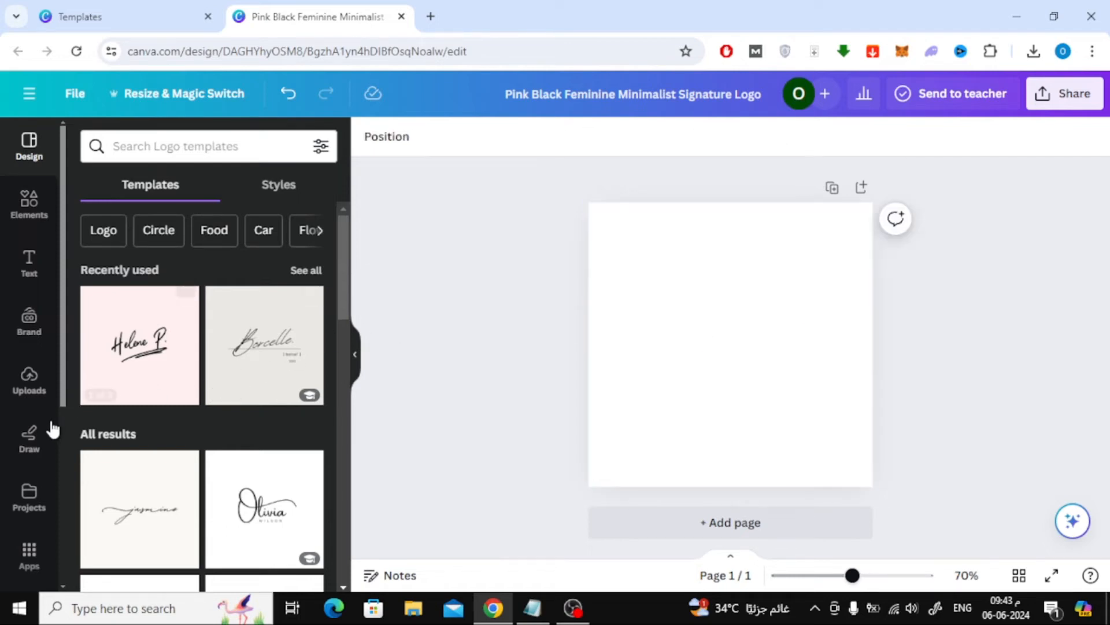
Pick the Draw pen, set its colour to black, and draw a signature
click(28, 435)
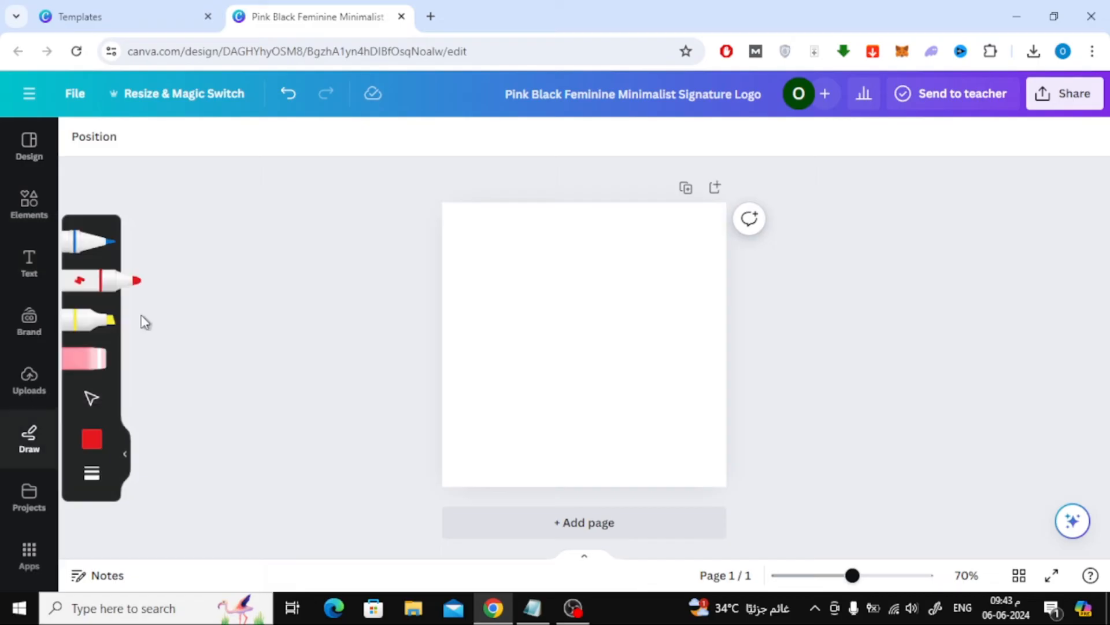
mouse_move(91, 244)
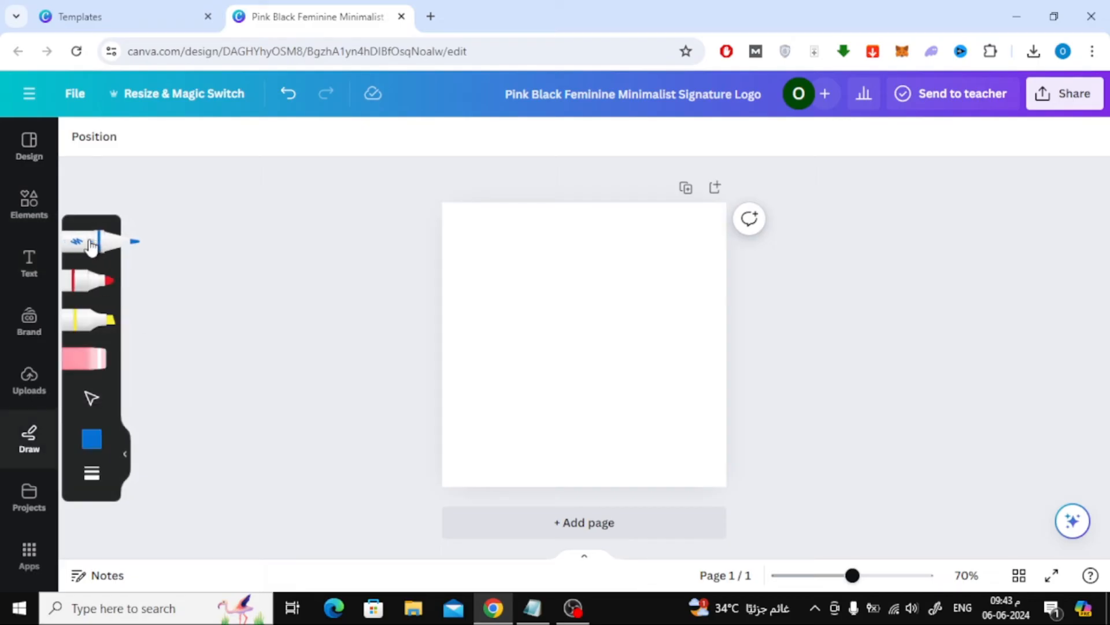
click(91, 439)
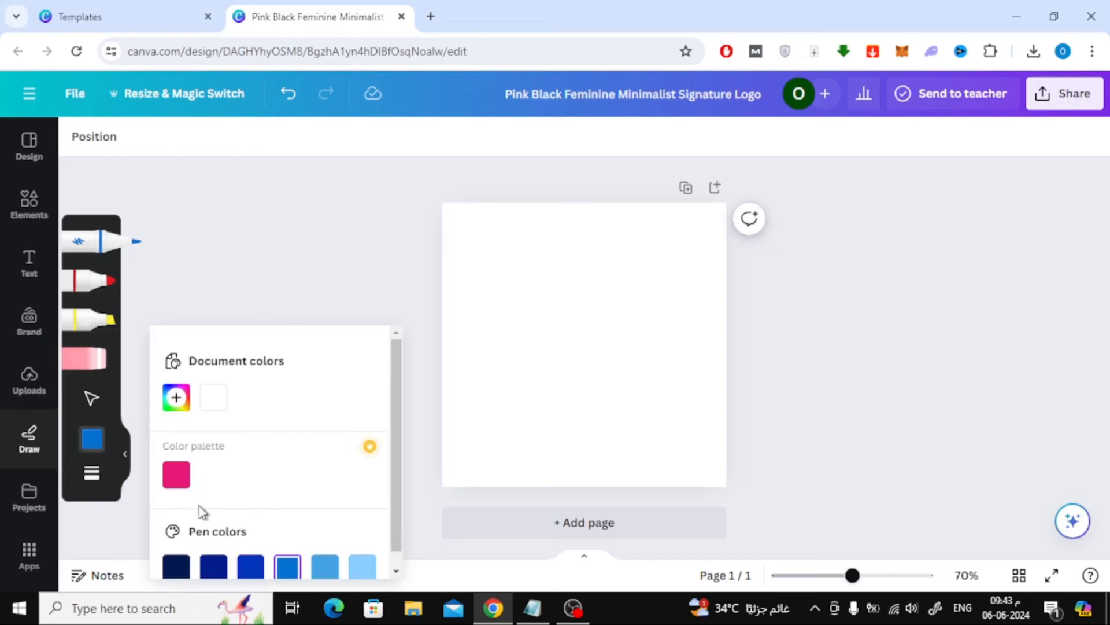
click(176, 397)
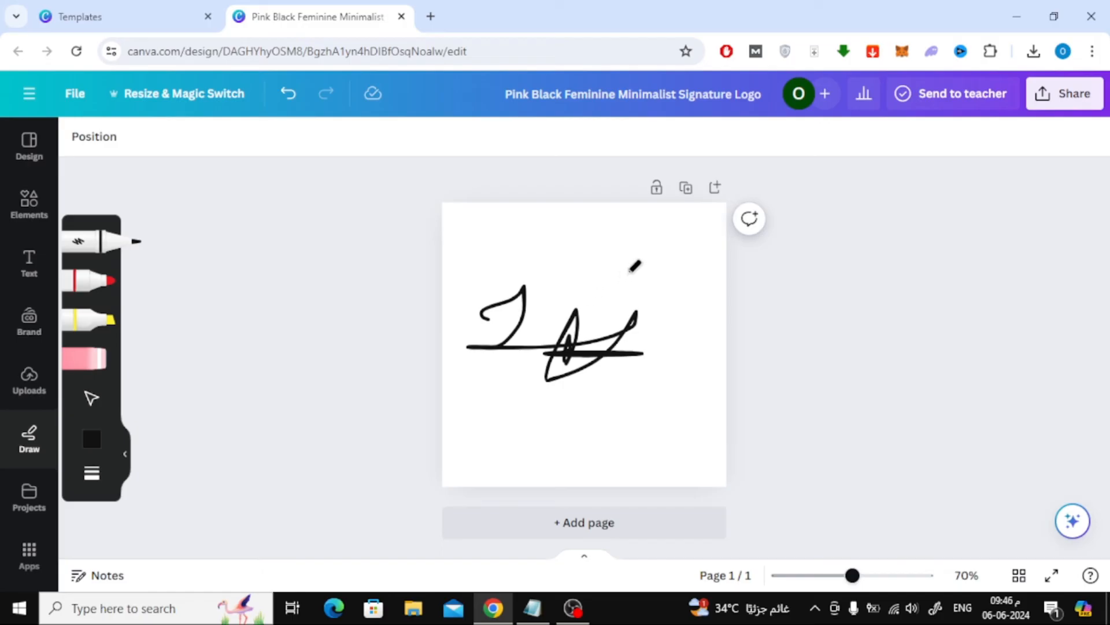
mouse_move(394, 290)
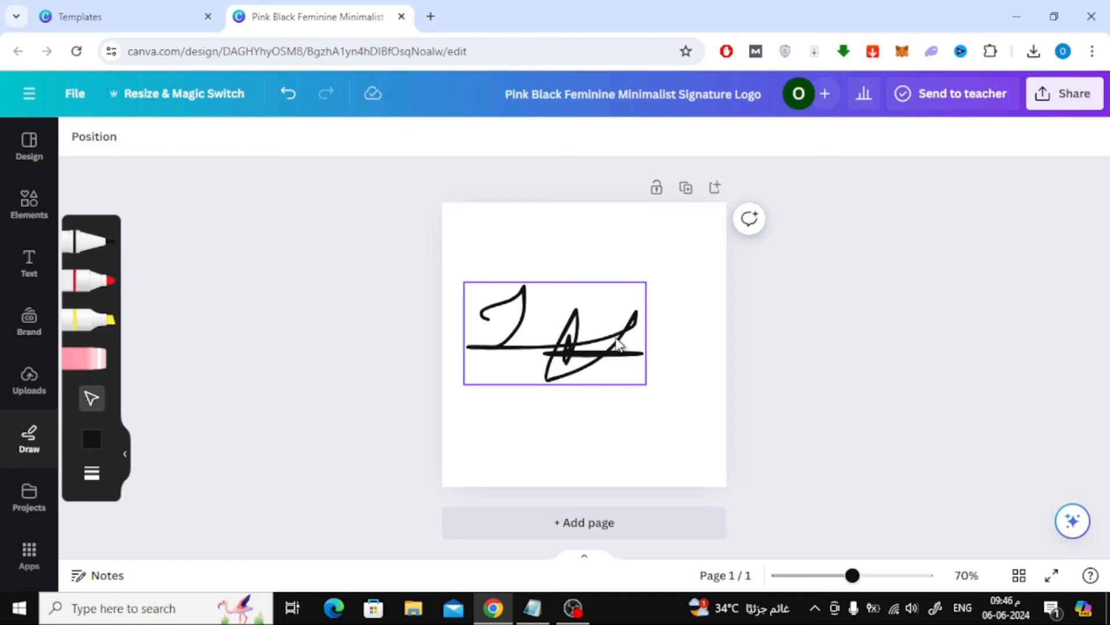
click(554, 333)
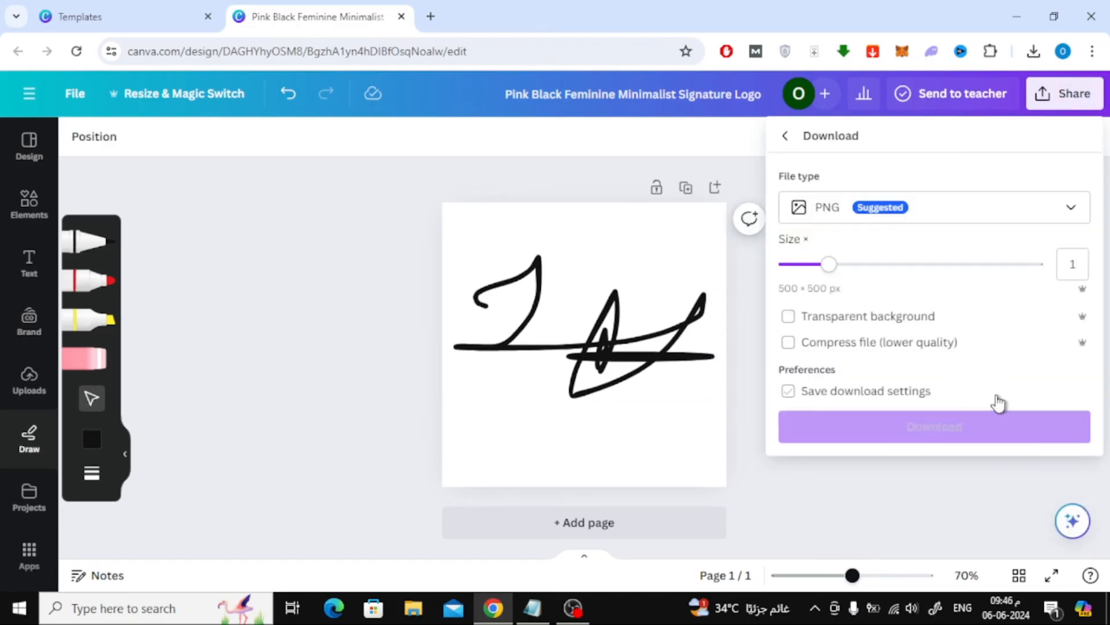
Download the hand-drawn signature as a transparent-background PNG
click(788, 315)
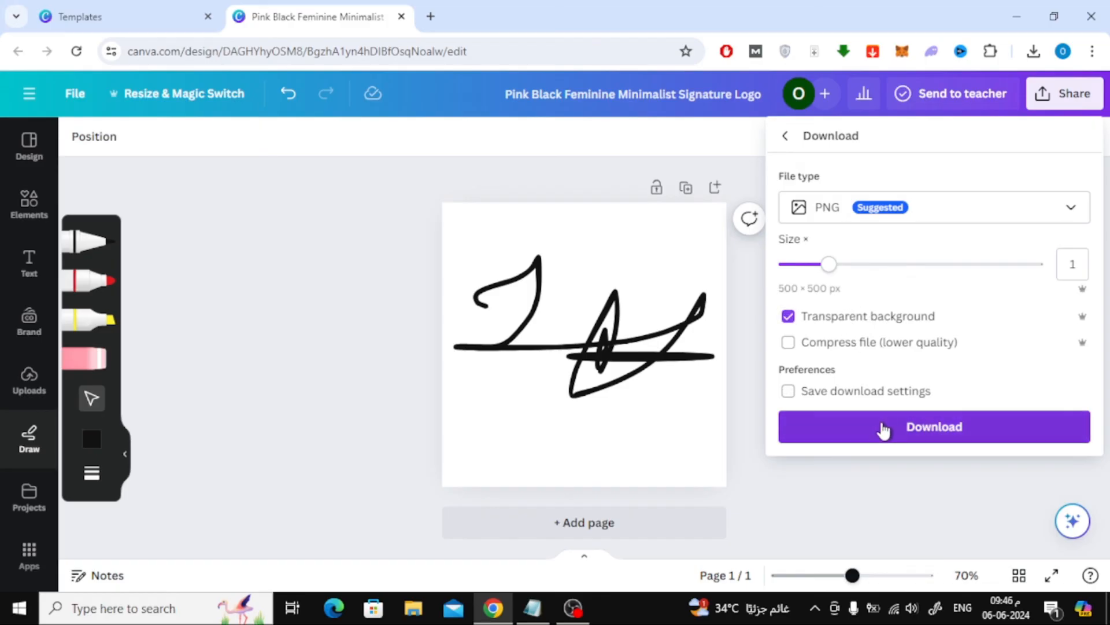
click(934, 427)
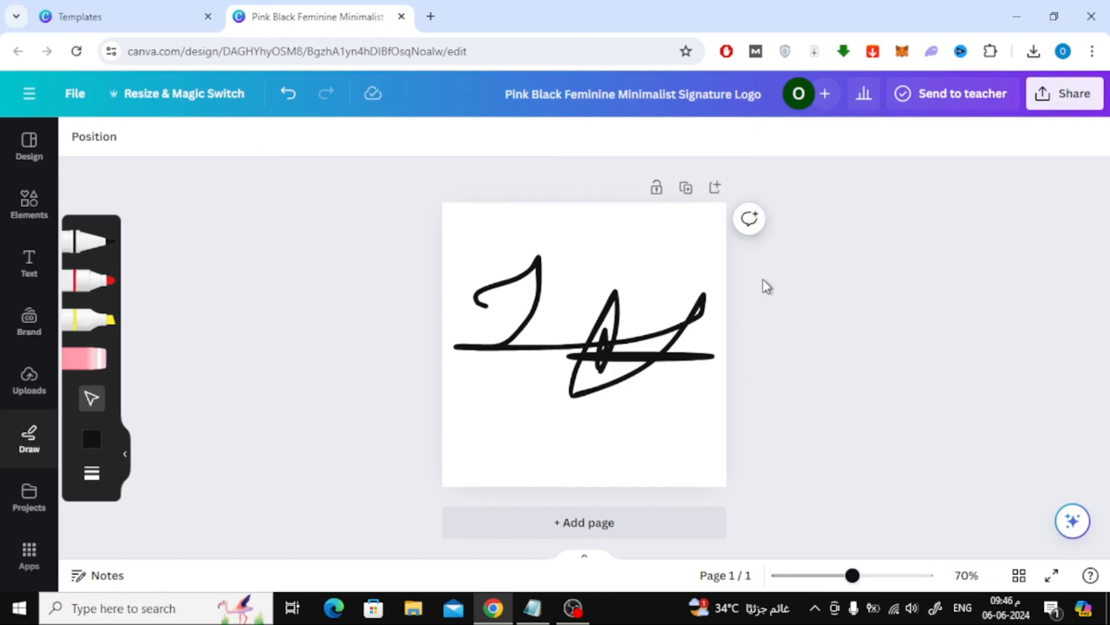